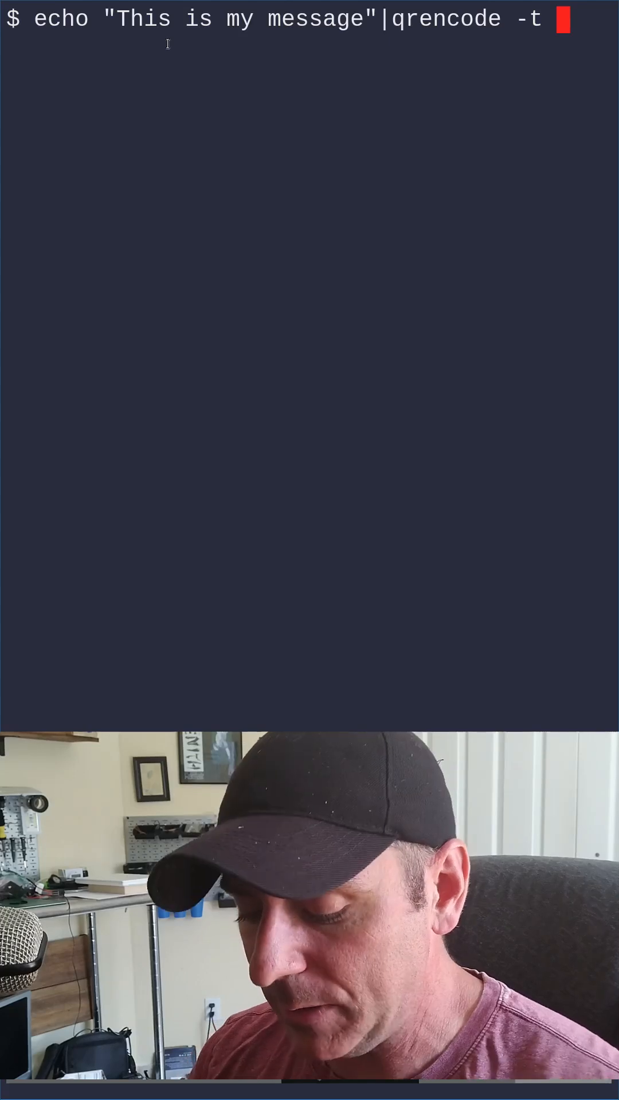
Run echo "This is my message"|qrencode -t UTF8 to render the block-character QR code
text(UT)
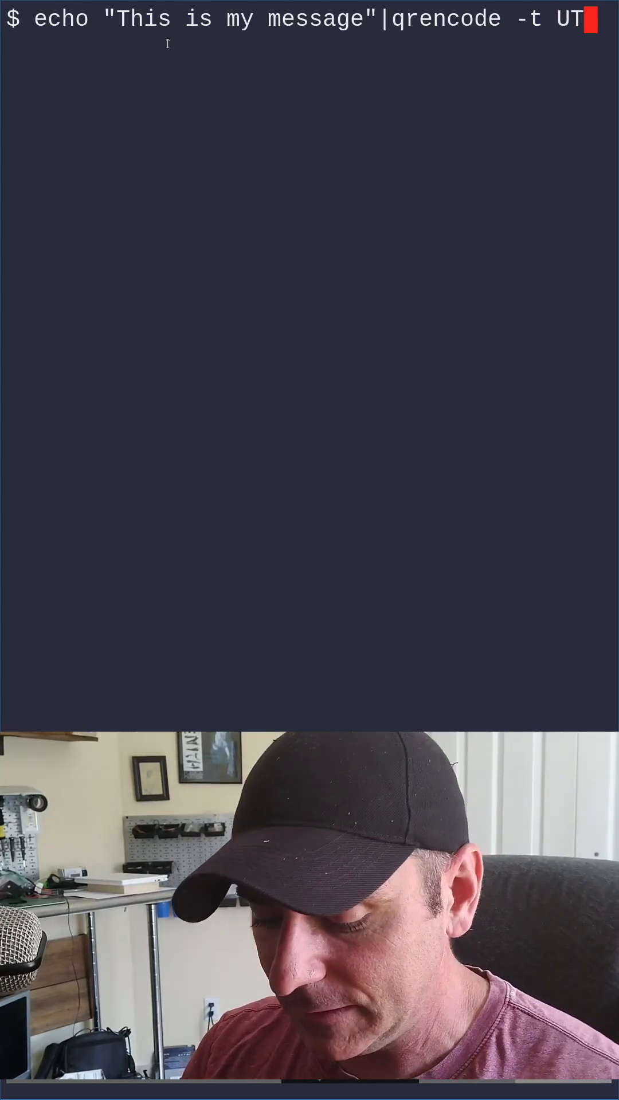
text(F8)
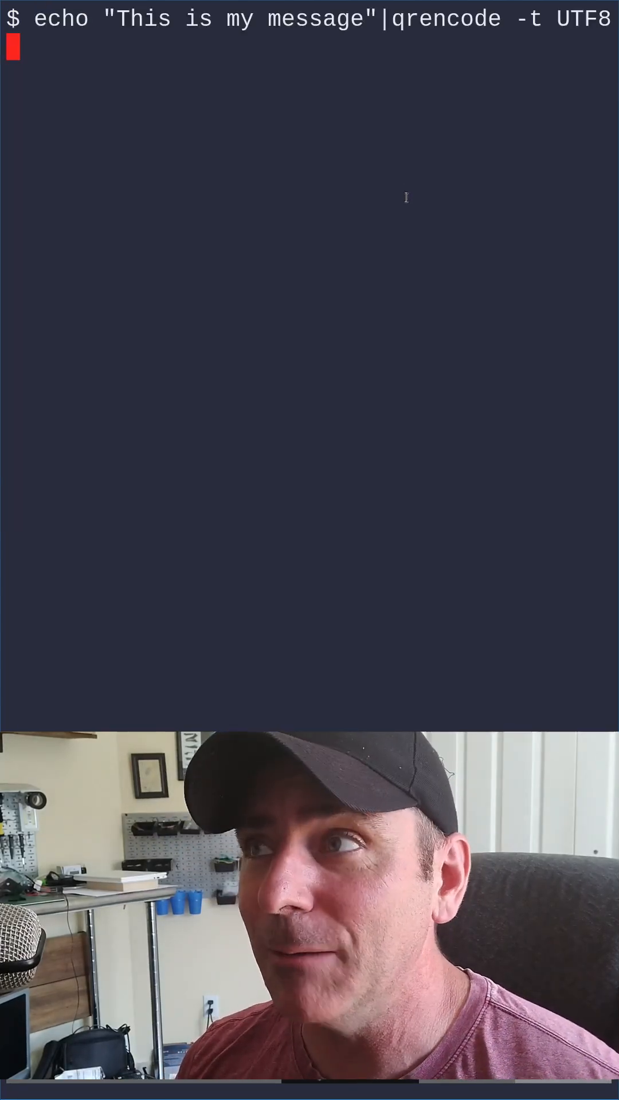
key(Backspace)
text(echo "This is my message"|qrencode -t ASCII)
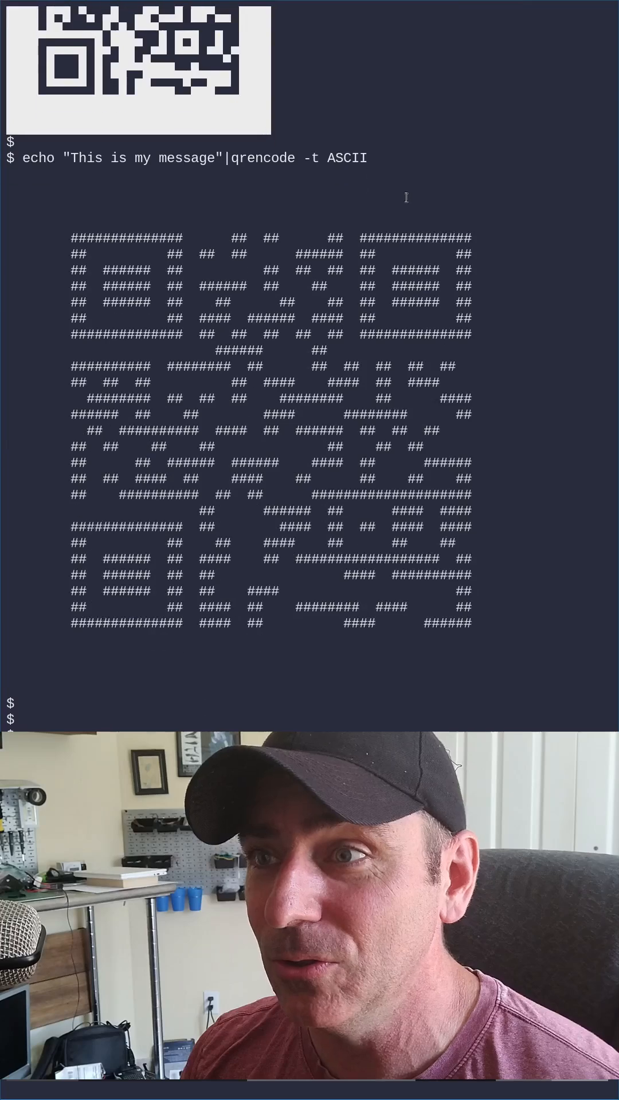
Scroll down to view the ASCII hash-symbol QR code of the same message
scroll(down, 3)
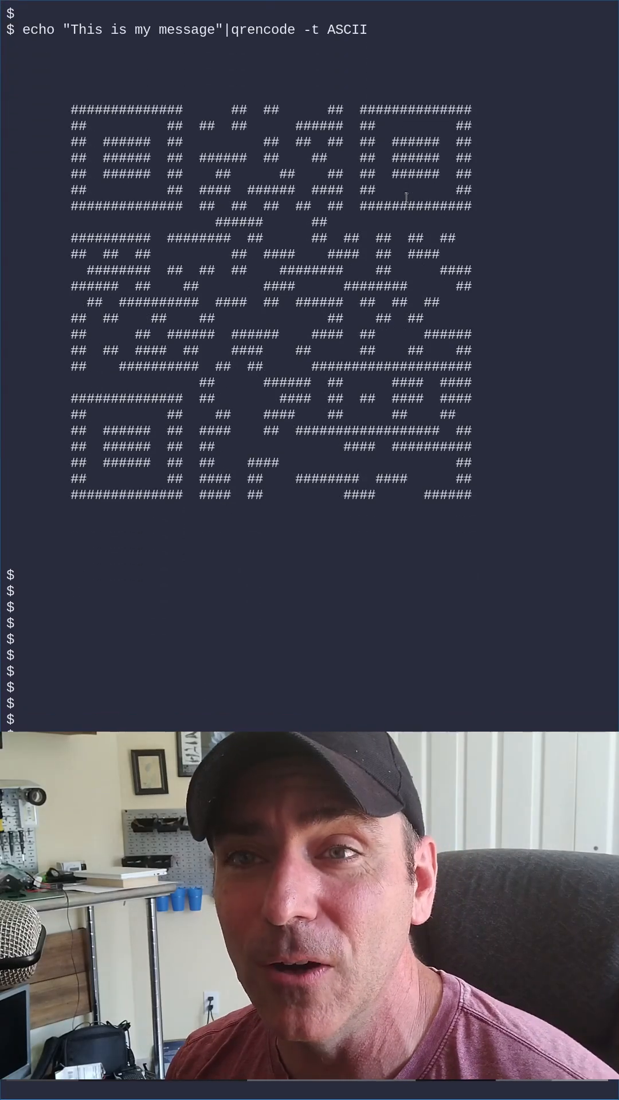